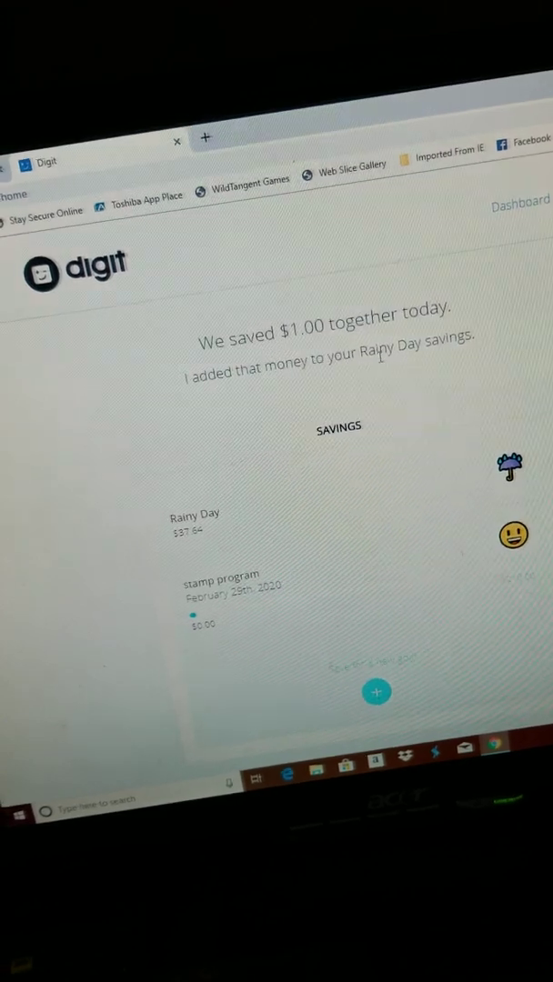
Browse the new savings goal options and return to the dashboard
{"action": "scroll", "scroll_direction": "down", "scroll_amount": 3}
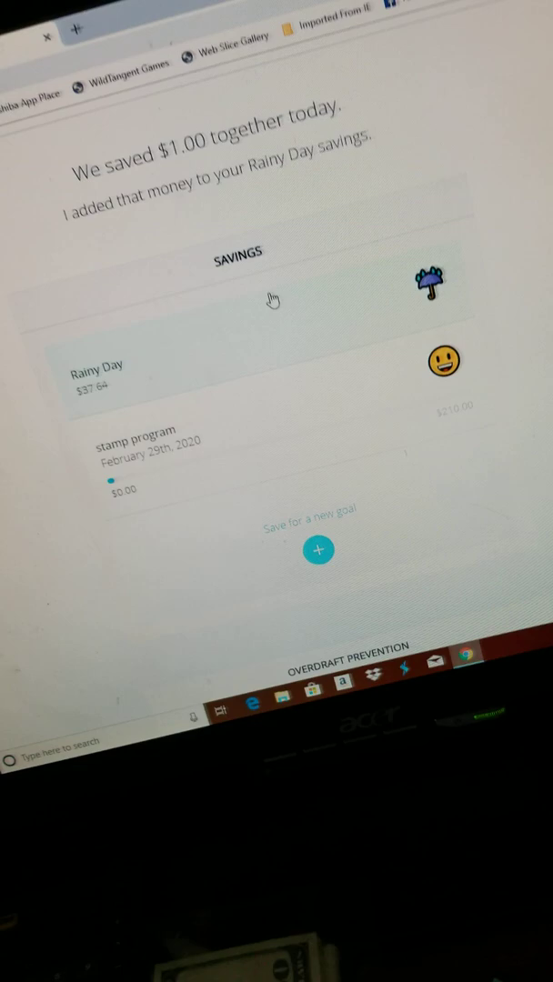
{"action": "left_click", "coordinate": [317, 549]}
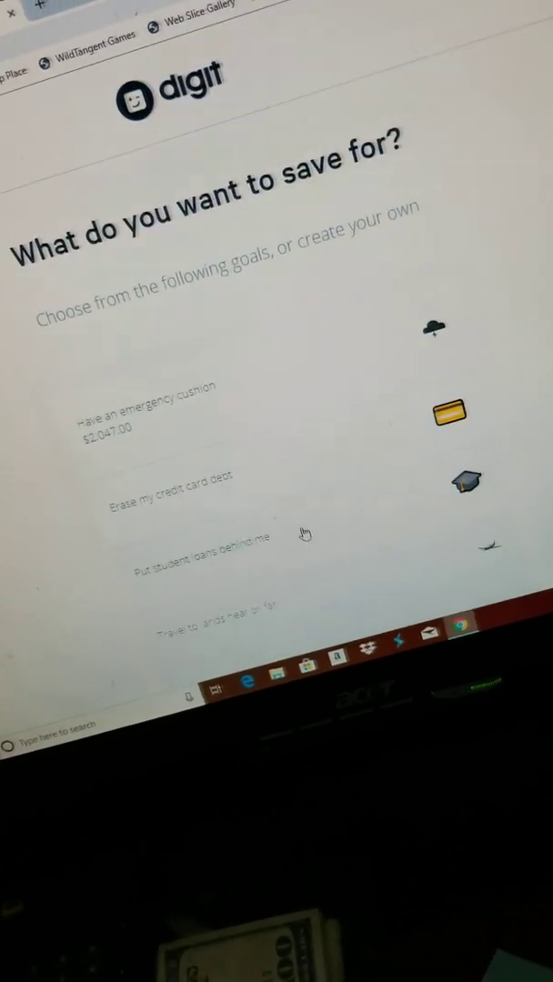
{"action": "scroll", "scroll_direction": "down", "scroll_amount": 3}
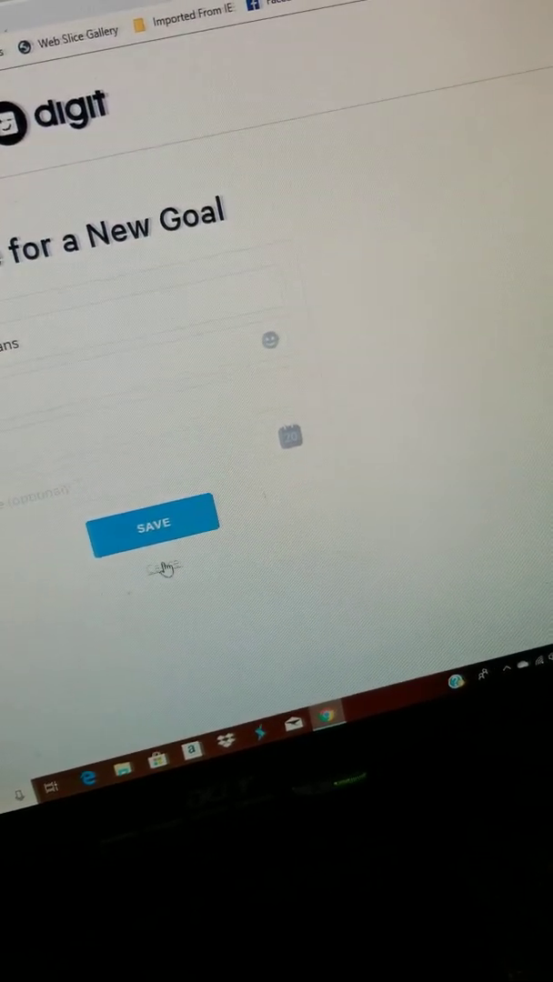
{"action": "left_click", "coordinate": [154, 520]}
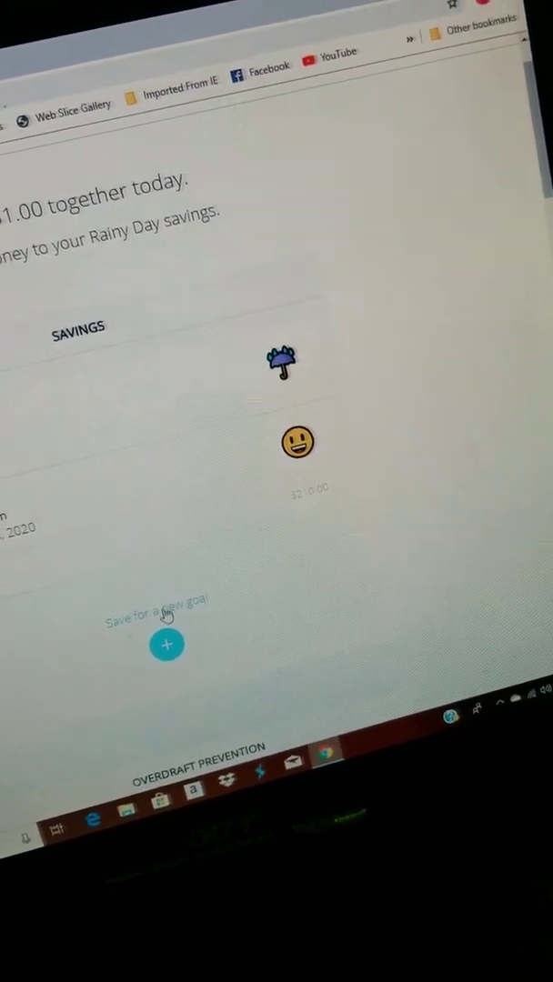
Preview the travel savings goal, then back out to the dashboard
{"action": "left_click", "coordinate": [167, 644]}
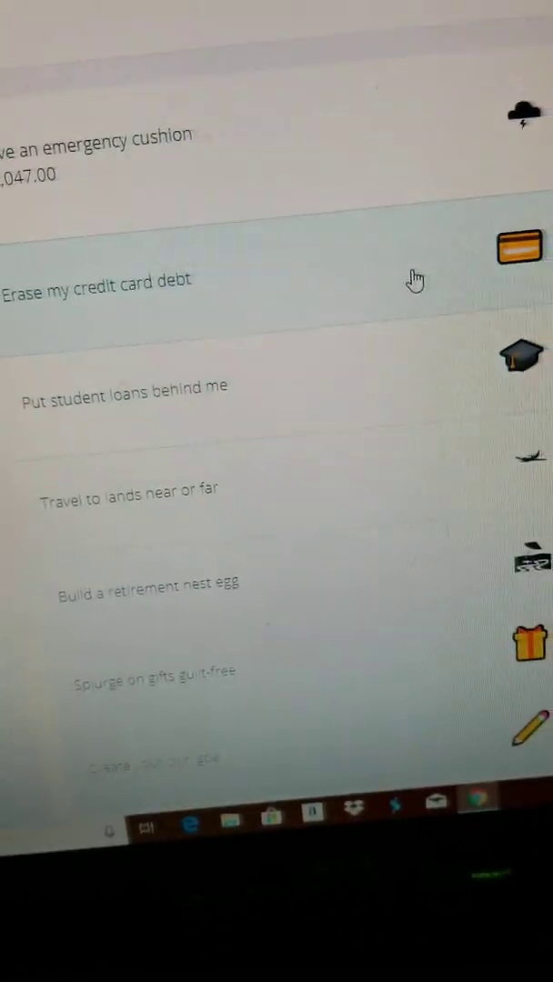
{"action": "left_click", "coordinate": [127, 487]}
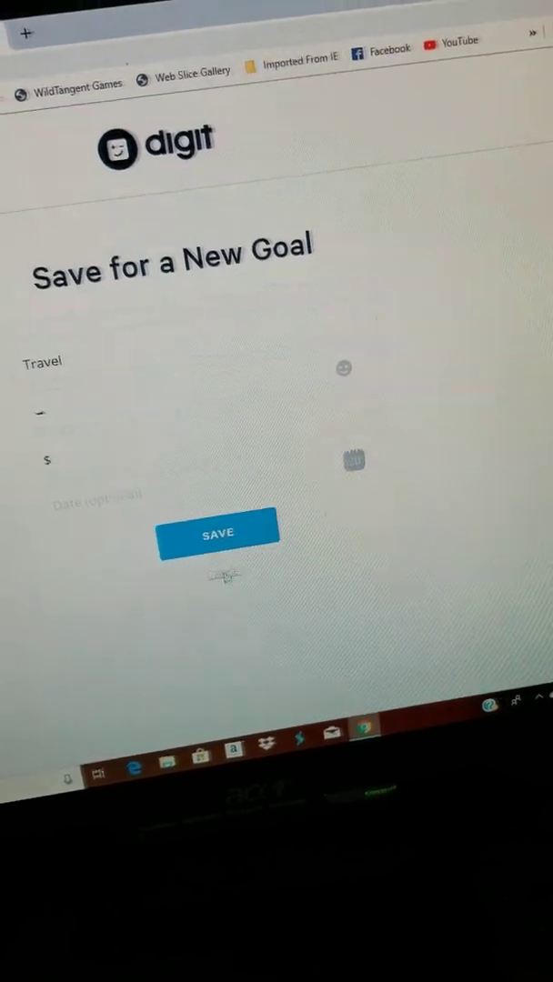
{"action": "left_click", "coordinate": [219, 531]}
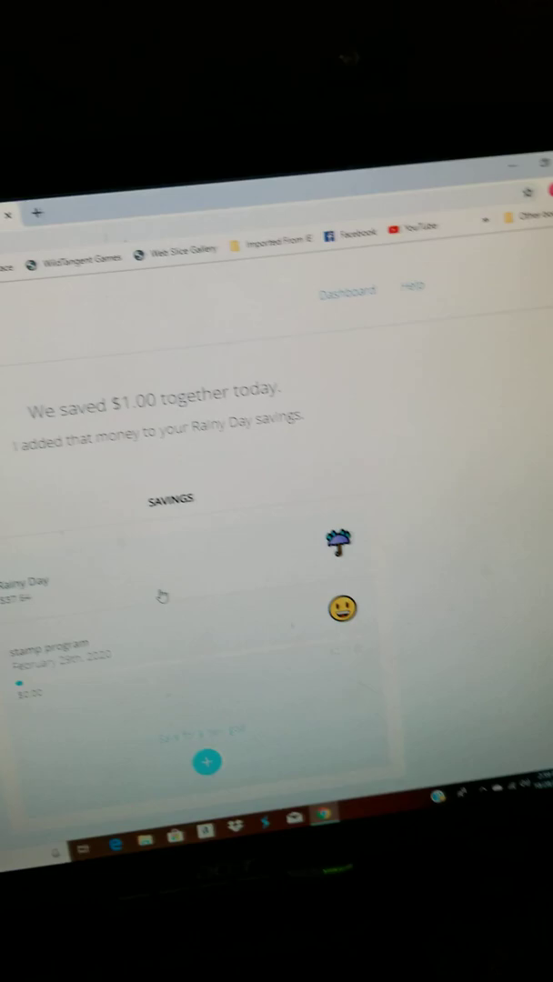
Scroll down the dashboard to reach the Savings Journal
{"action": "scroll", "scroll_direction": "down", "scroll_amount": 3}
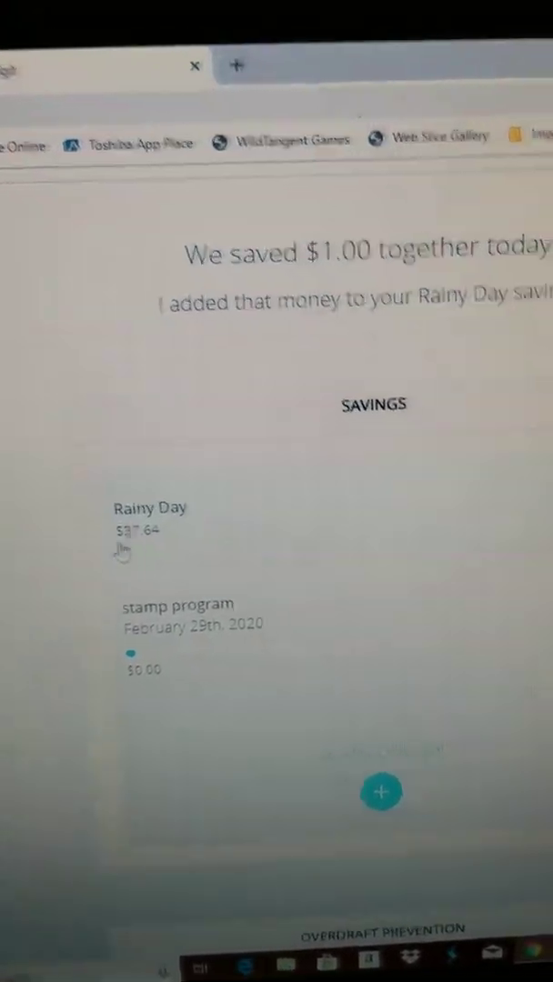
{"action": "scroll", "scroll_direction": "down", "scroll_amount": 3}
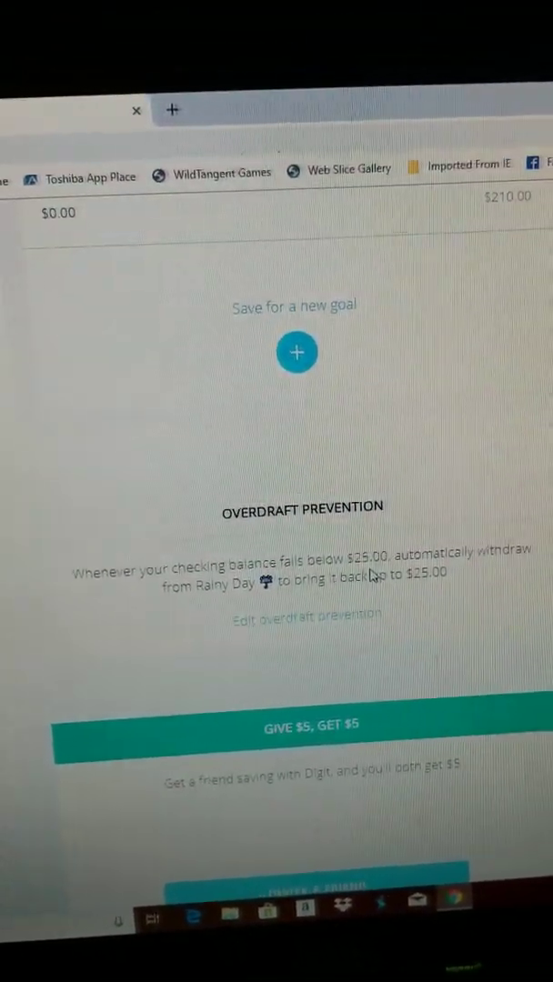
{"action": "scroll", "scroll_direction": "down", "scroll_amount": 3}
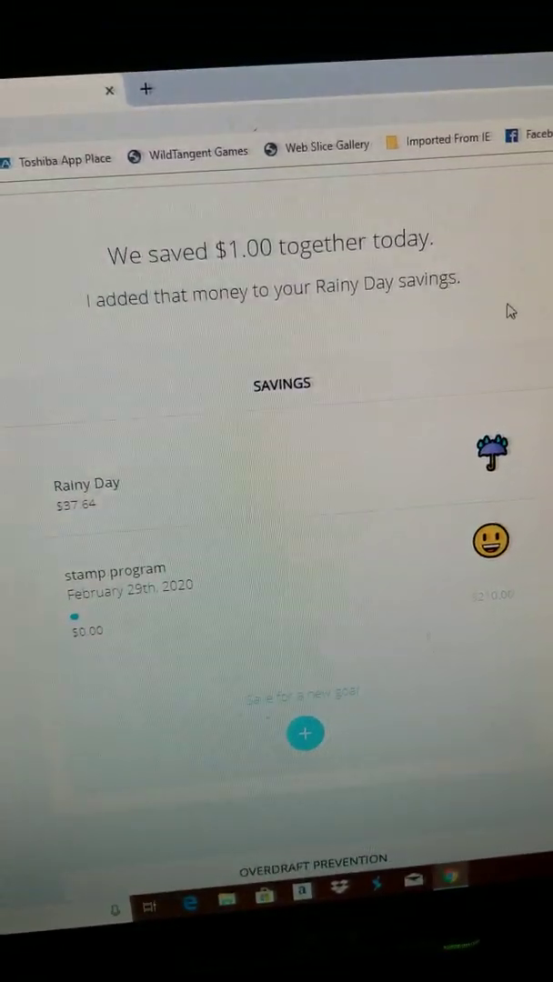
{"action": "scroll", "scroll_direction": "down", "scroll_amount": 3}
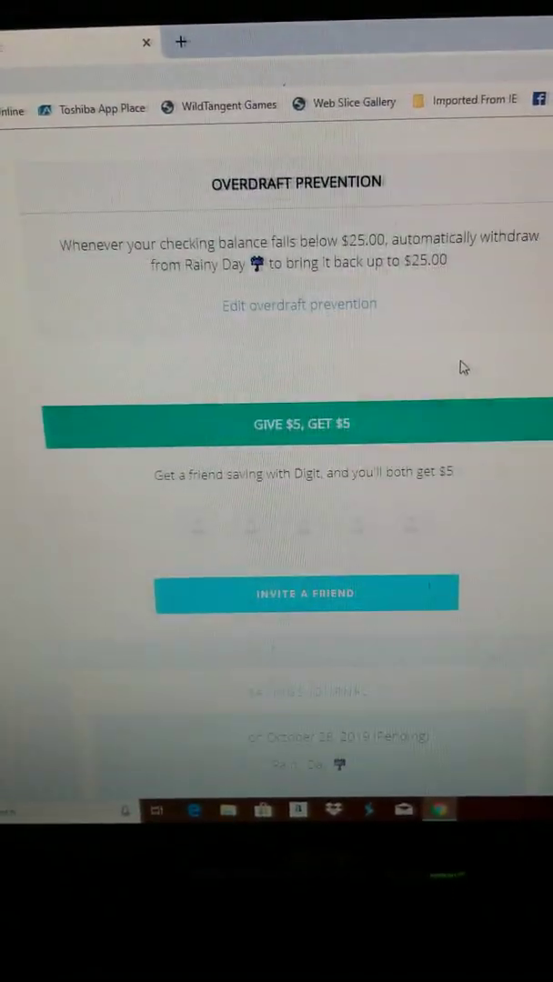
{"action": "scroll", "scroll_direction": "down", "scroll_amount": 3}
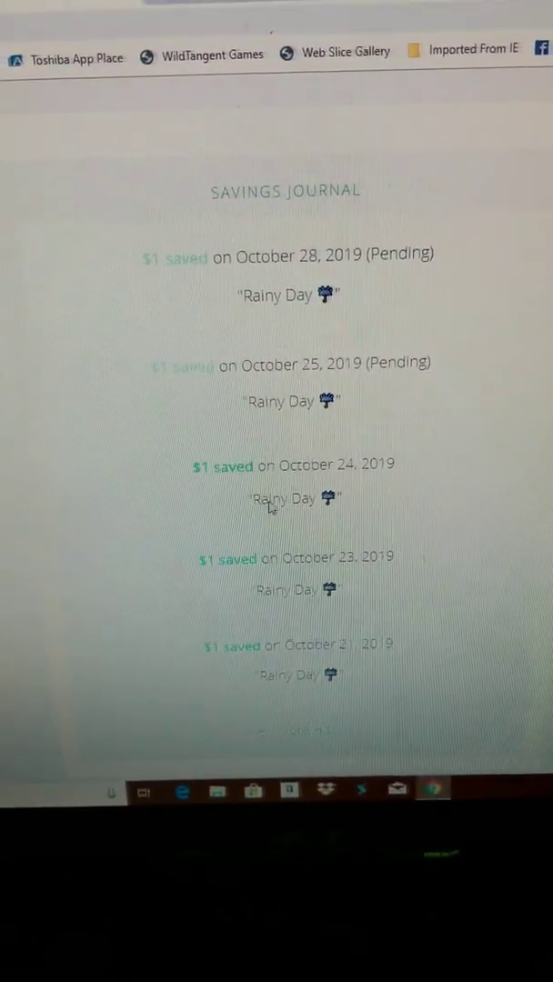
{"action": "scroll", "scroll_direction": "down", "scroll_amount": 3}
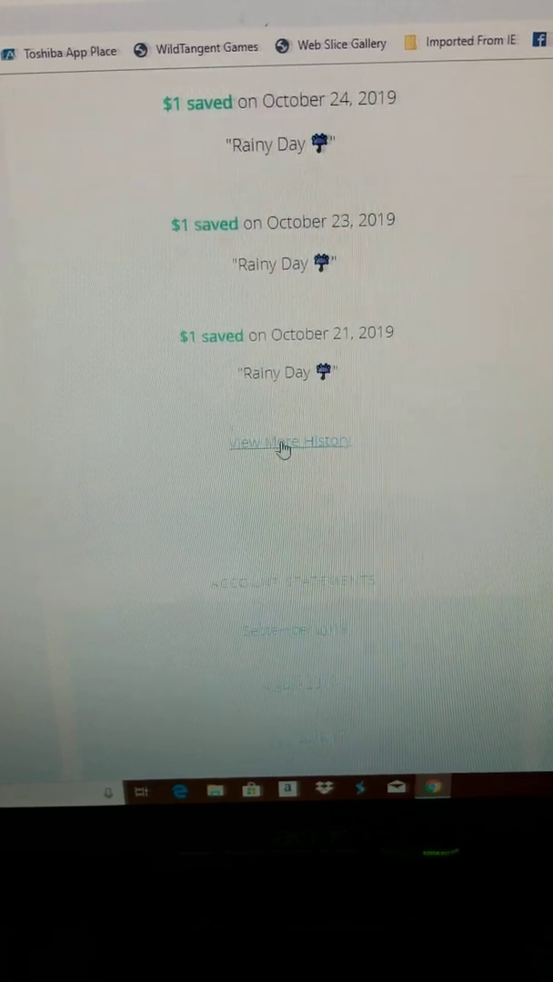
Load older journal entries showing daily $1 Rainy Day saves and a student-loan withdrawal
{"action": "left_click", "coordinate": [290, 440]}
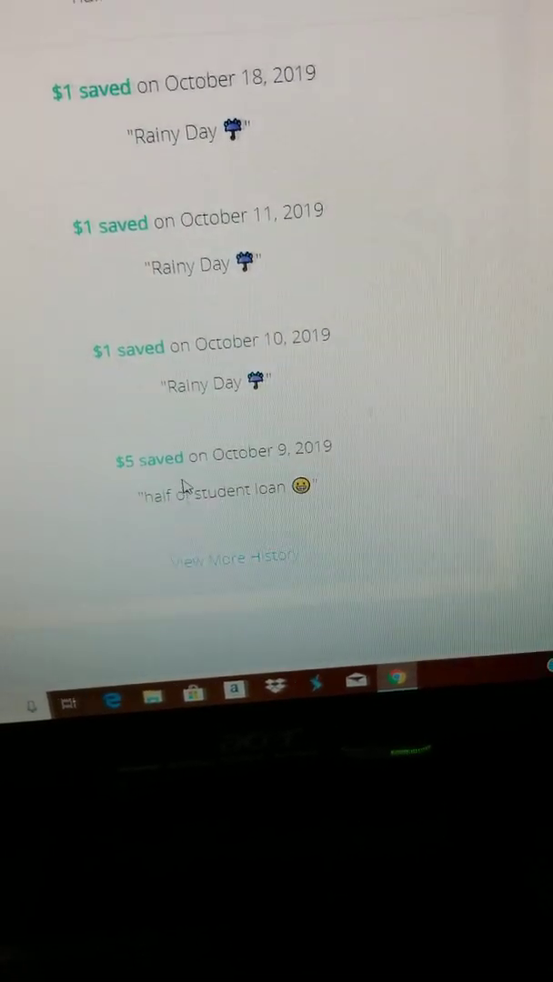
{"action": "scroll", "scroll_direction": "down", "scroll_amount": 3}
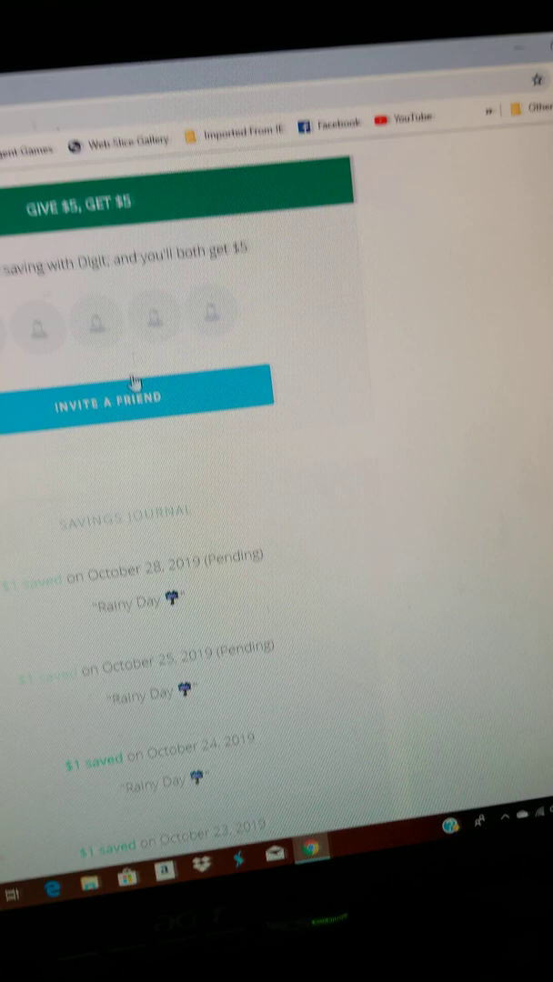
{"action": "scroll", "scroll_direction": "down", "scroll_amount": 3}
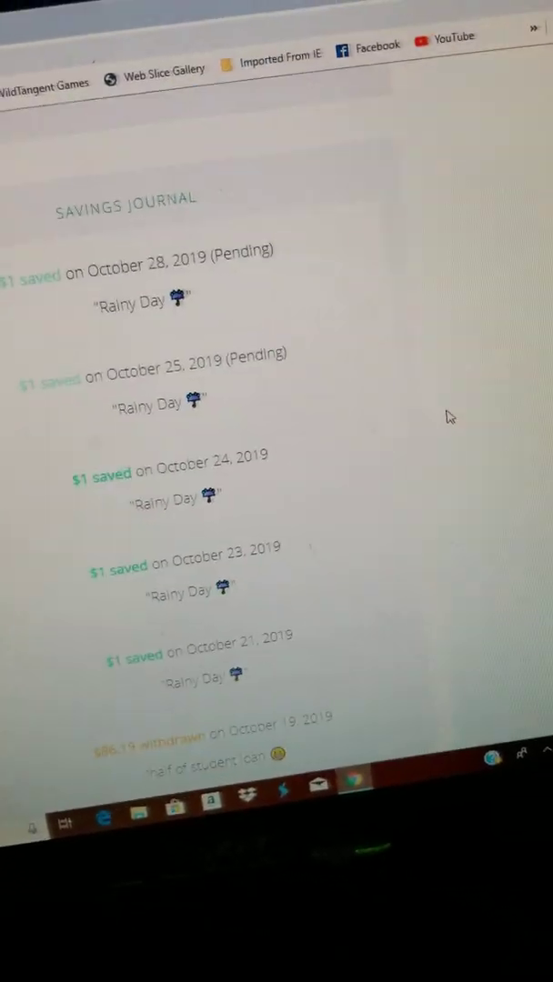
{"action": "scroll", "scroll_direction": "down", "scroll_amount": 3}
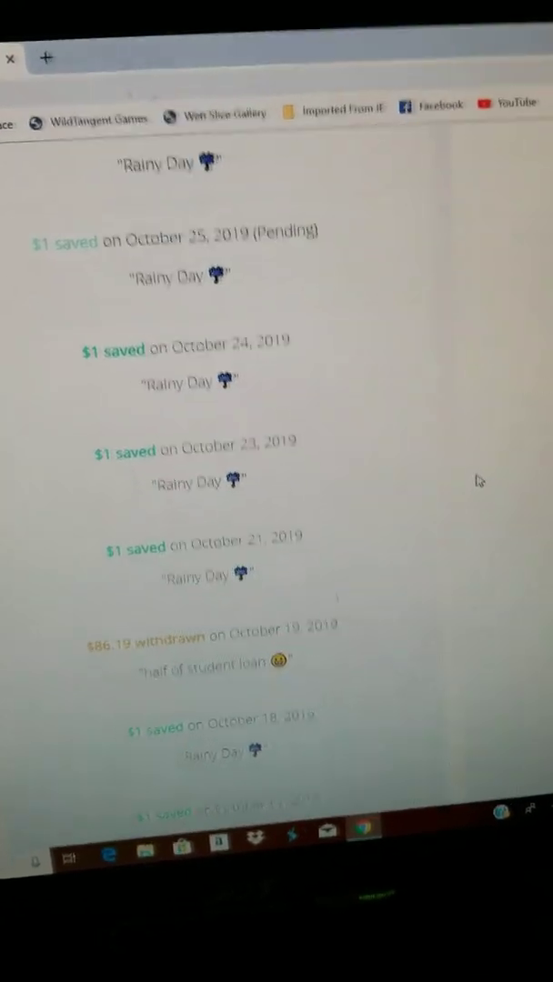
{"action": "scroll", "scroll_direction": "down", "scroll_amount": 3}
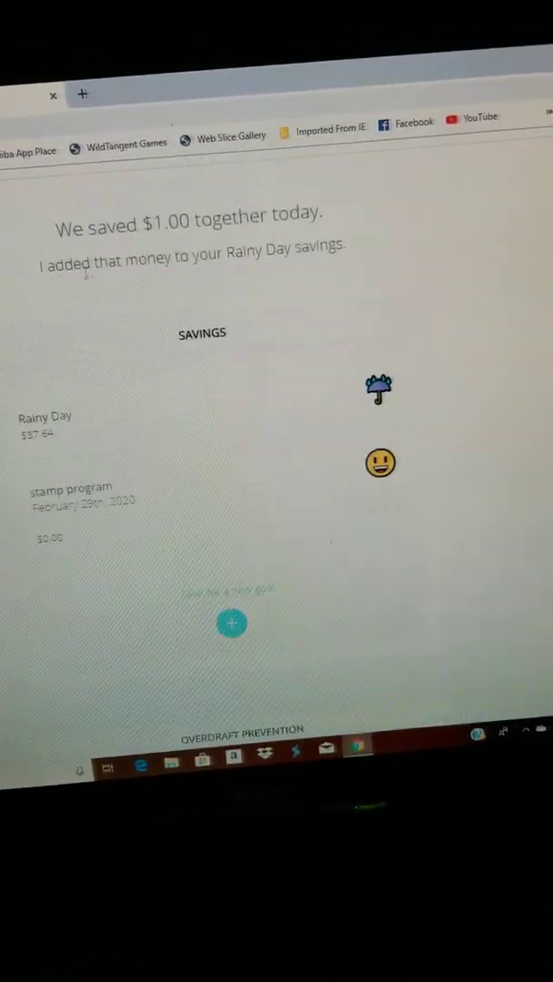
{"action": "scroll", "scroll_direction": "down", "scroll_amount": 3}
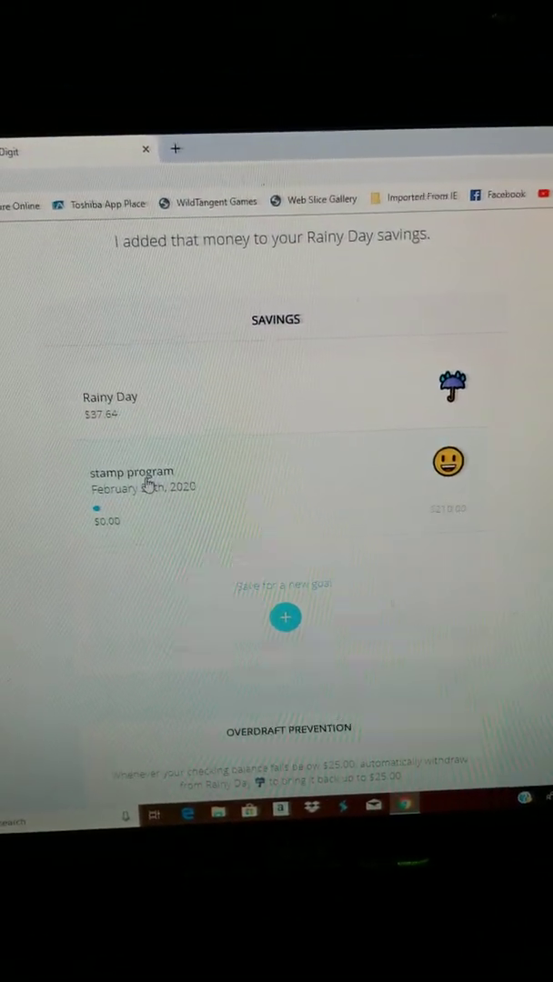
{"action": "scroll", "scroll_direction": "down", "scroll_amount": 3}
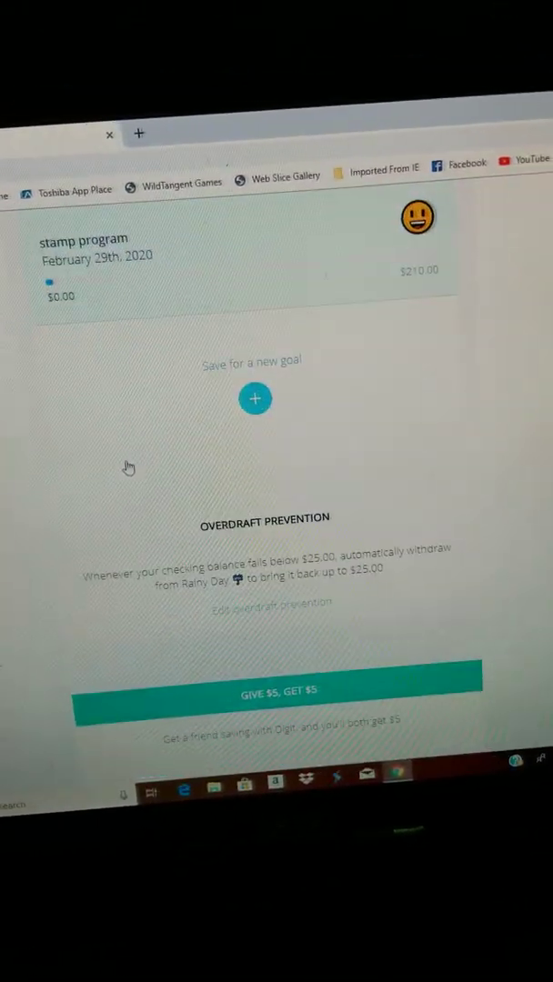
{"action": "scroll", "scroll_direction": "down", "scroll_amount": 3}
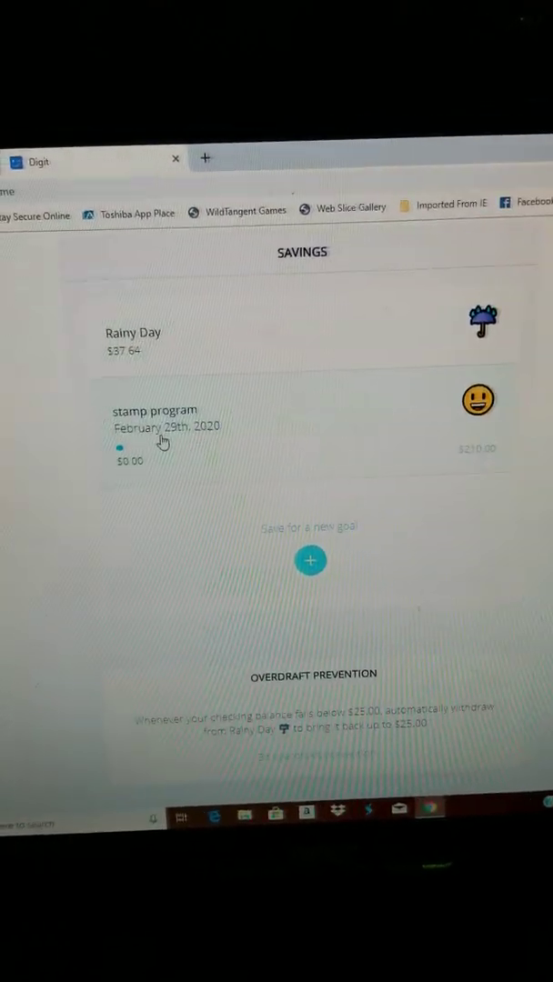
{"action": "scroll", "scroll_direction": "down", "scroll_amount": 3}
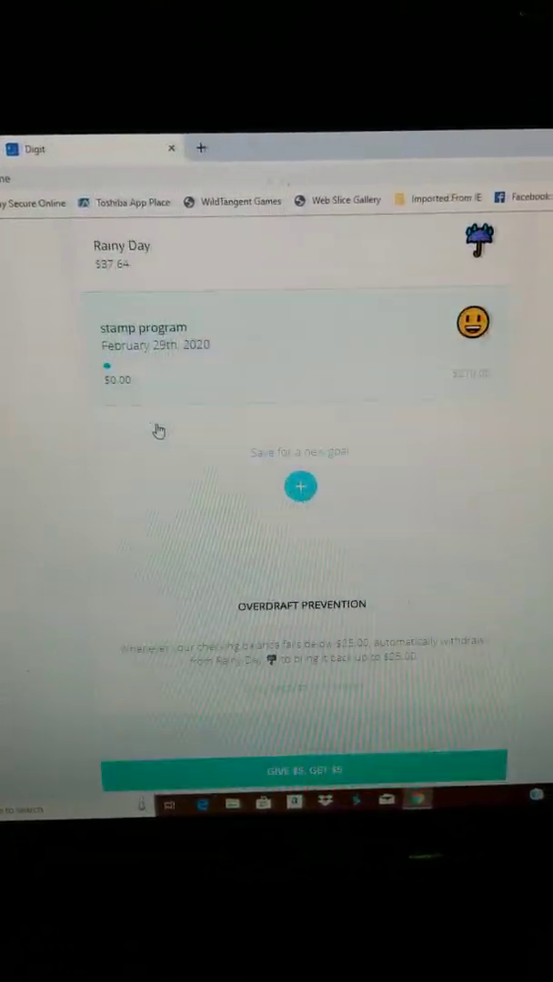
{"action": "scroll", "scroll_direction": "down", "scroll_amount": 3}
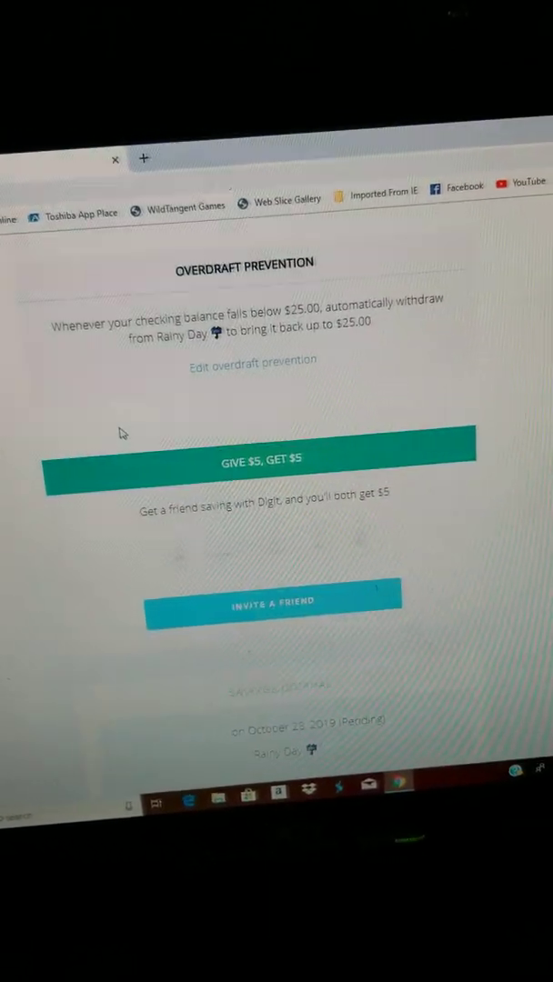
{"action": "scroll", "scroll_direction": "up", "scroll_amount": 3}
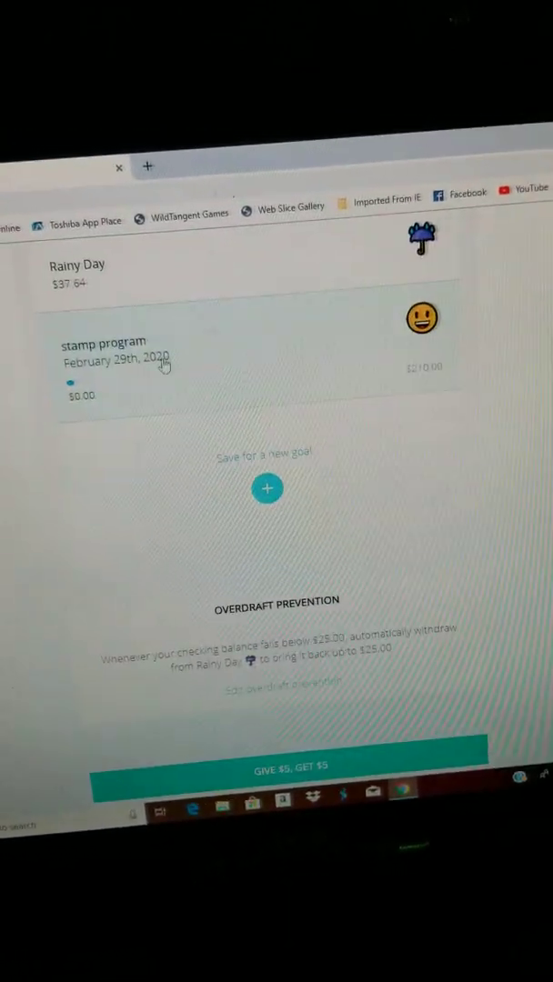
{"action": "scroll", "scroll_direction": "down", "scroll_amount": 3}
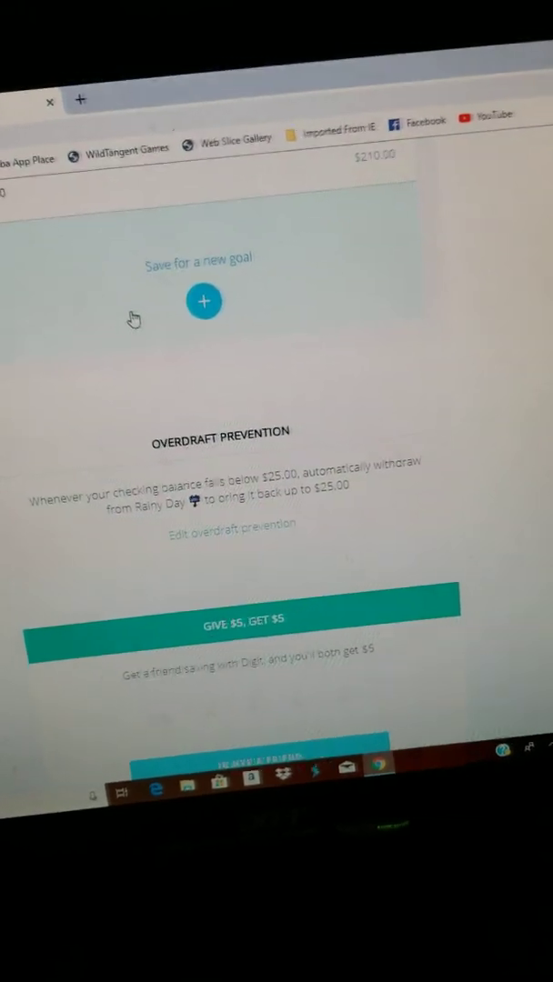
{"action": "scroll", "scroll_direction": "down", "scroll_amount": 3}
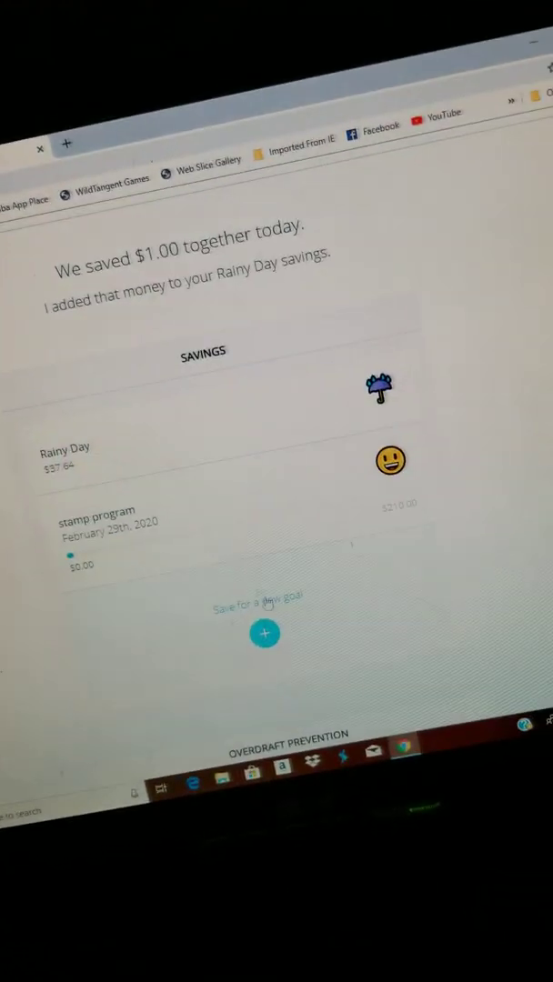
{"action": "left_click", "coordinate": [263, 633]}
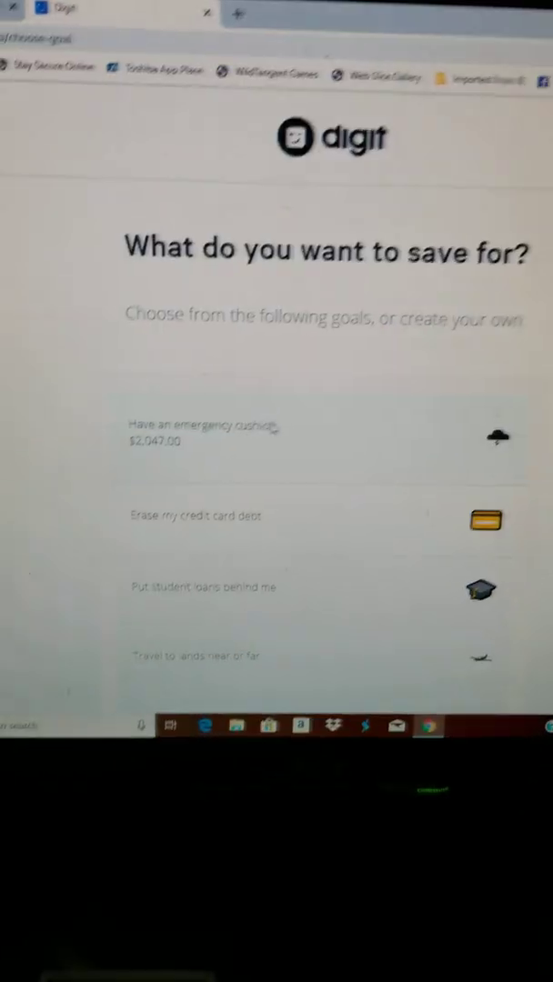
{"action": "left_click", "coordinate": [205, 433]}
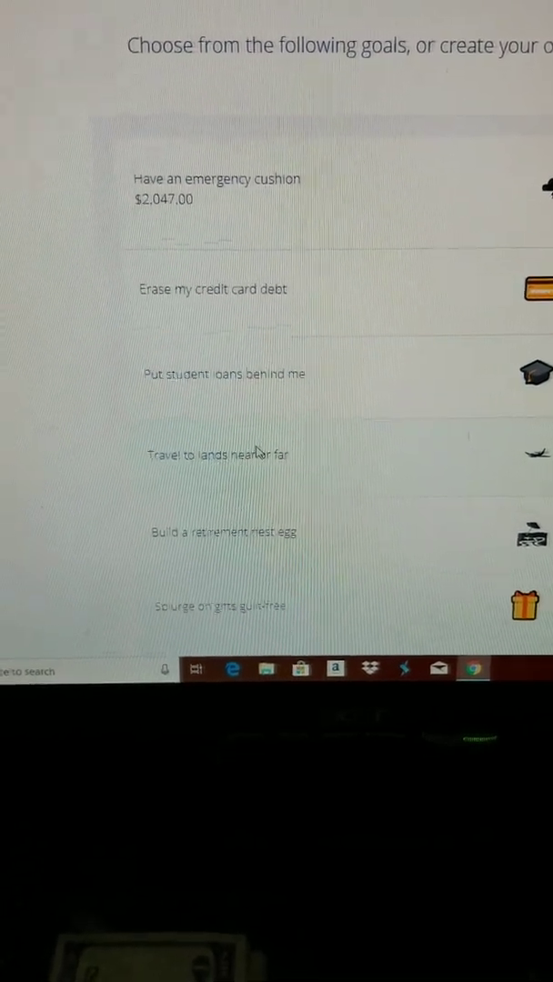
{"action": "scroll", "scroll_direction": "down", "scroll_amount": 3}
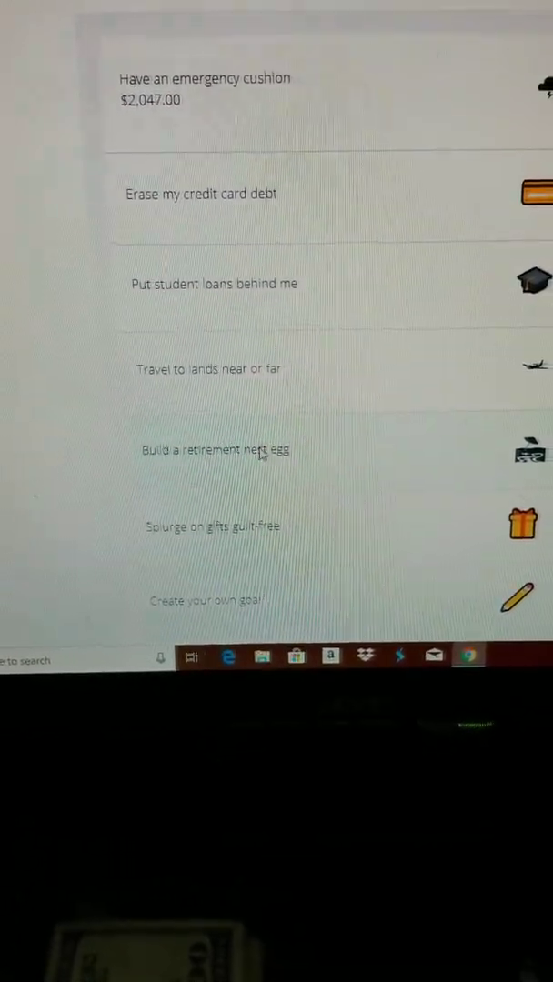
{"action": "left_click", "coordinate": [215, 449]}
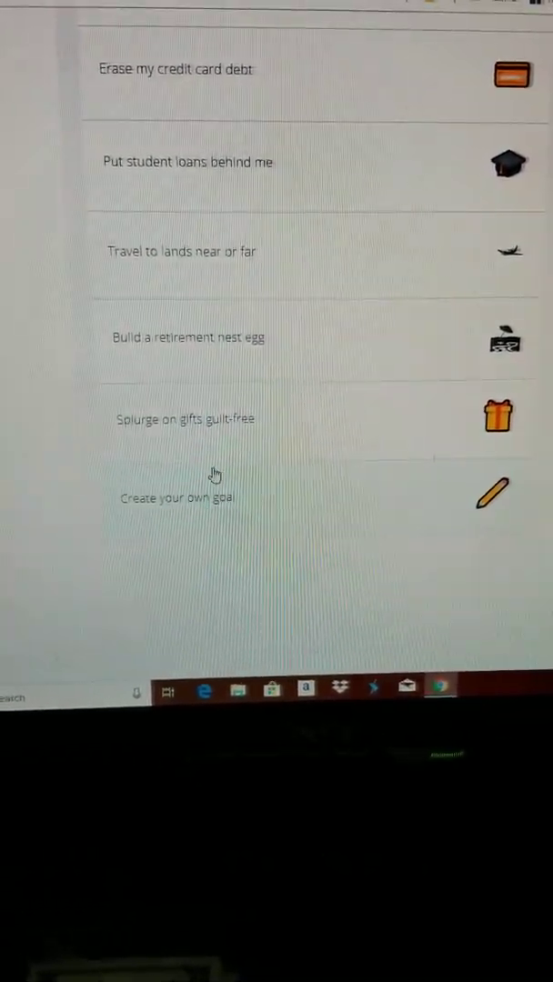
{"action": "scroll", "scroll_direction": "down", "scroll_amount": 3}
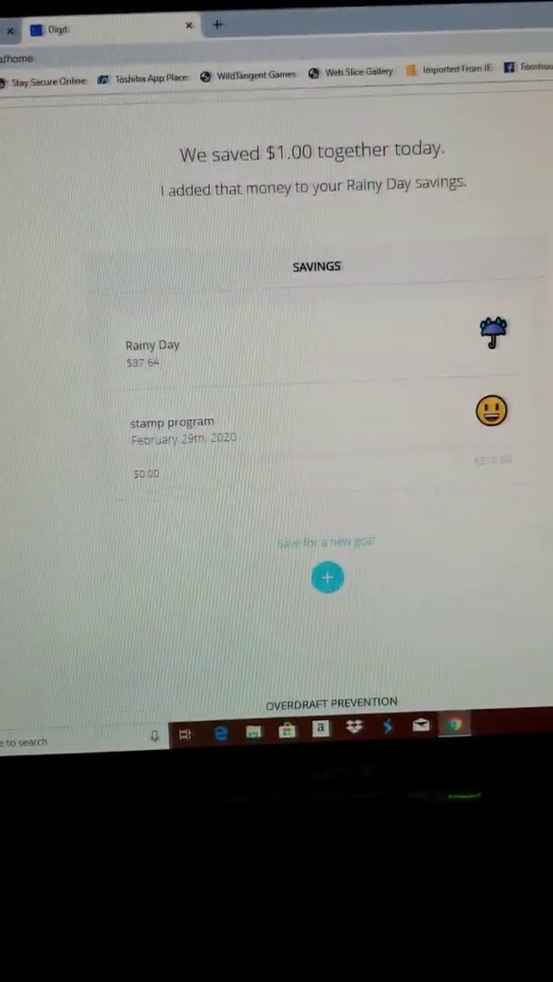
{"action": "scroll", "scroll_direction": "down", "scroll_amount": 3}
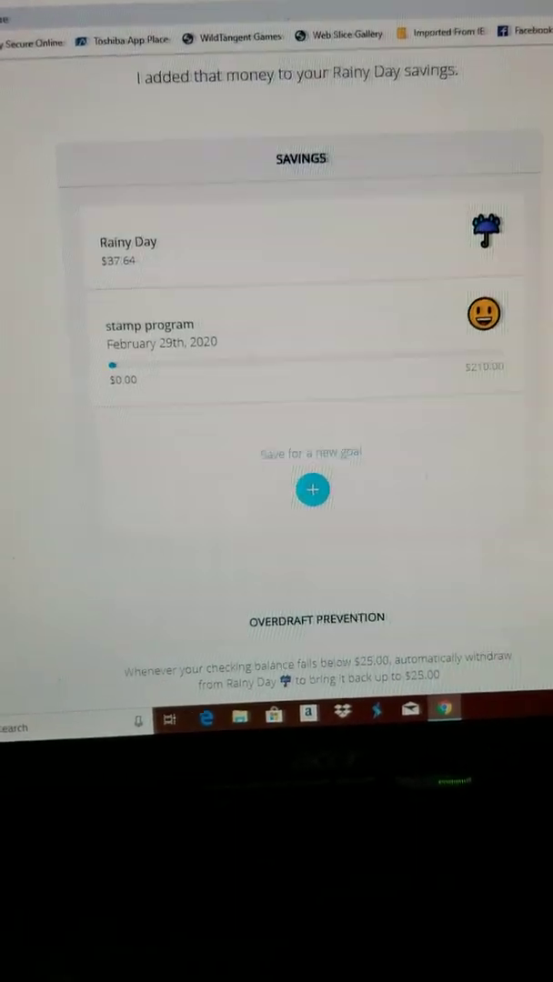
{"action": "scroll", "scroll_direction": "down", "scroll_amount": 3}
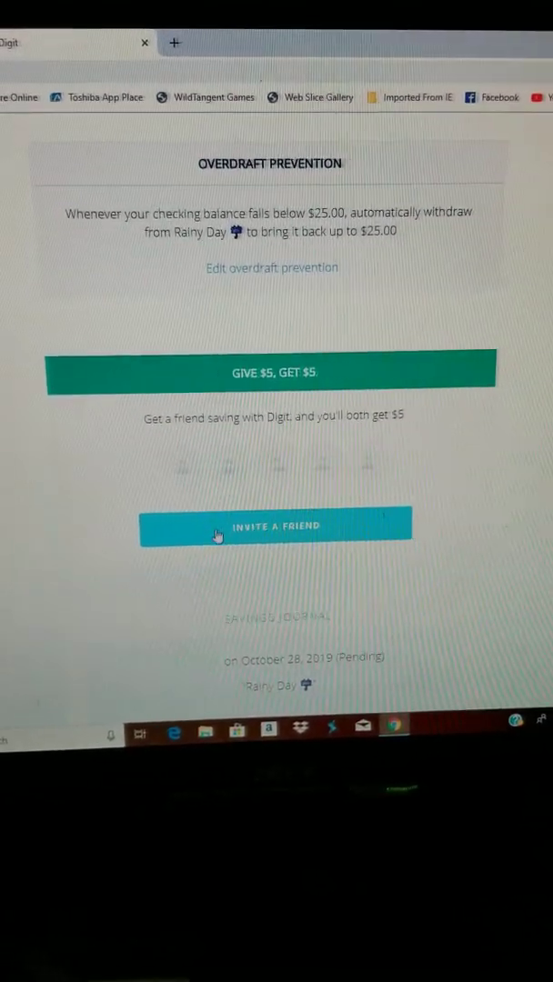
Show the refer-friends page with the personal referral link and copy, Facebook, Twitter, email share options
{"action": "left_click", "coordinate": [273, 524]}
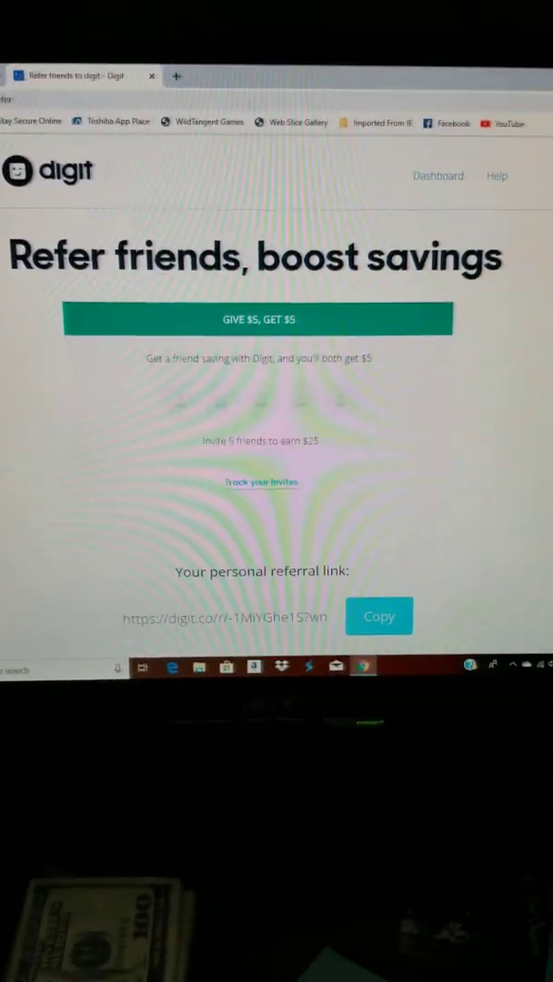
{"action": "scroll", "scroll_direction": "down", "scroll_amount": 3}
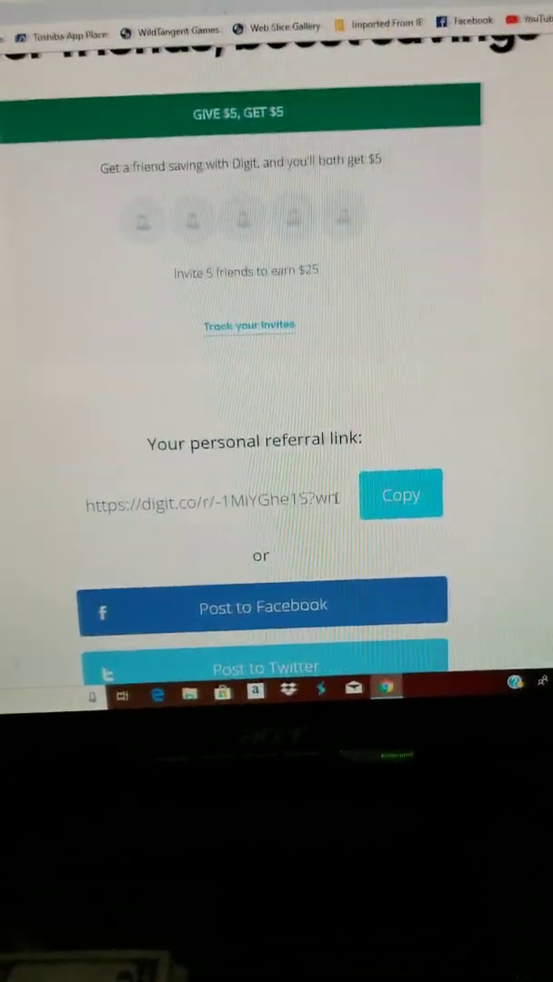
{"action": "scroll", "scroll_direction": "down", "scroll_amount": 3}
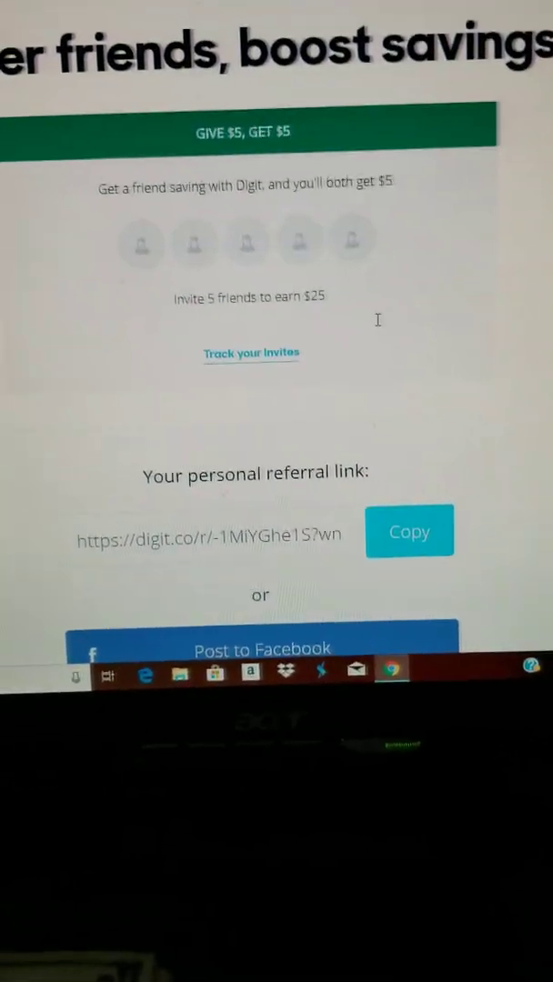
{"action": "scroll", "scroll_direction": "down", "scroll_amount": 3}
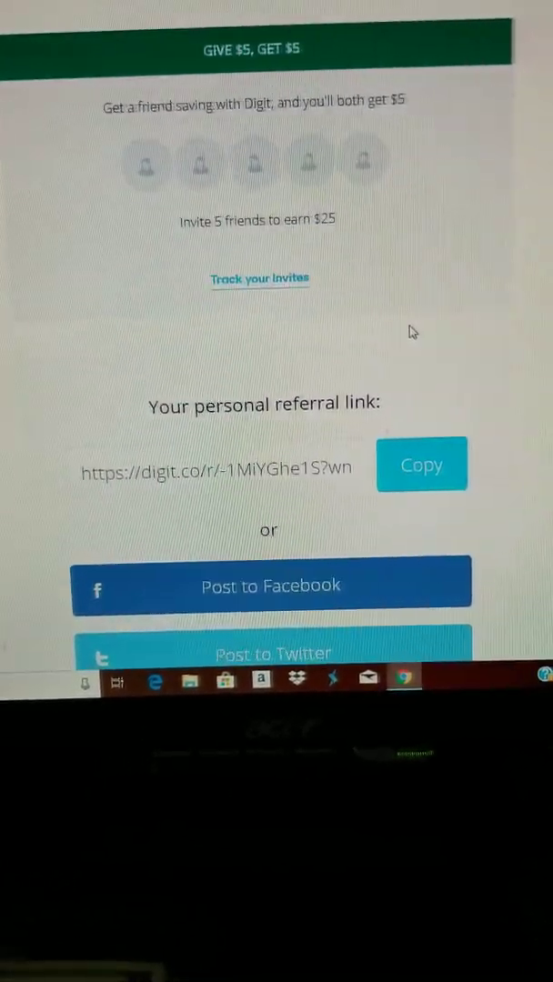
{"action": "scroll", "scroll_direction": "down", "scroll_amount": 3}
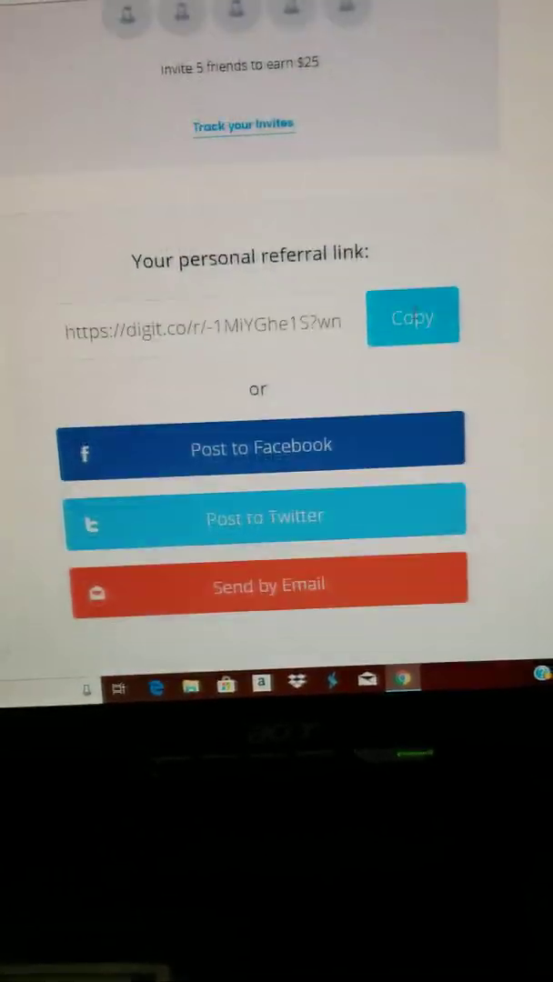